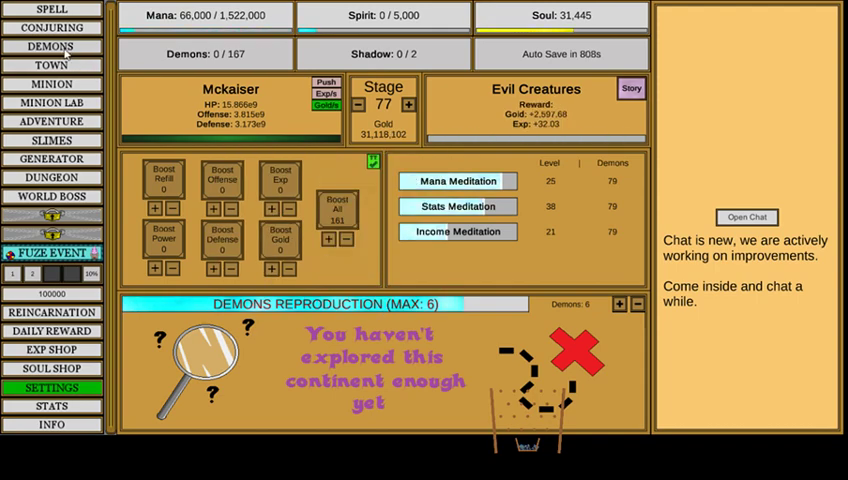
Look over the town buildings, then bring up the minion's stats and pet collection.
left_click(50, 65)
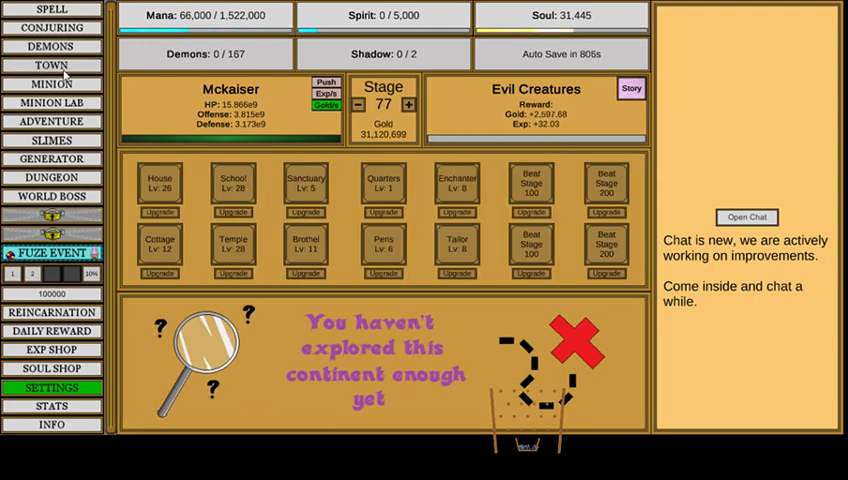
left_click(51, 84)
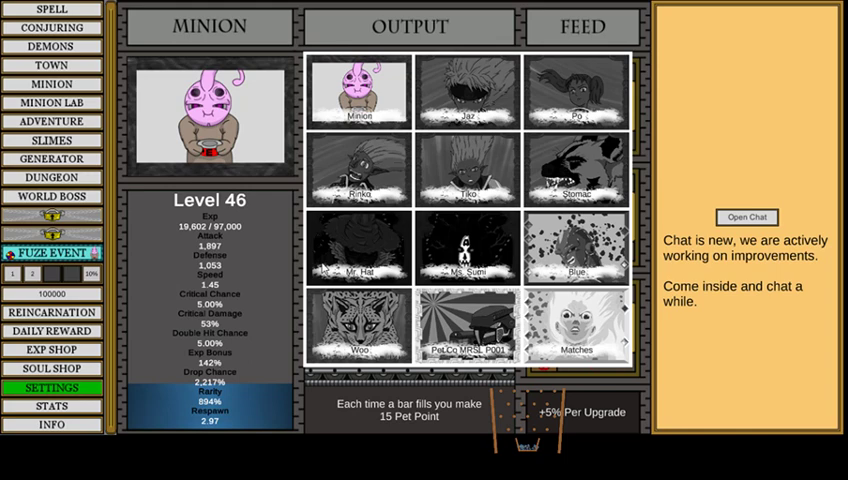
mouse_move(247, 128)
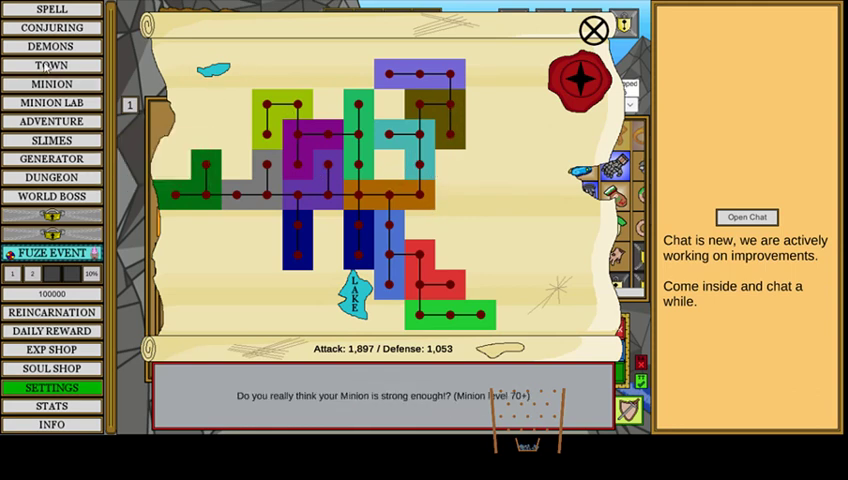
mouse_move(220, 108)
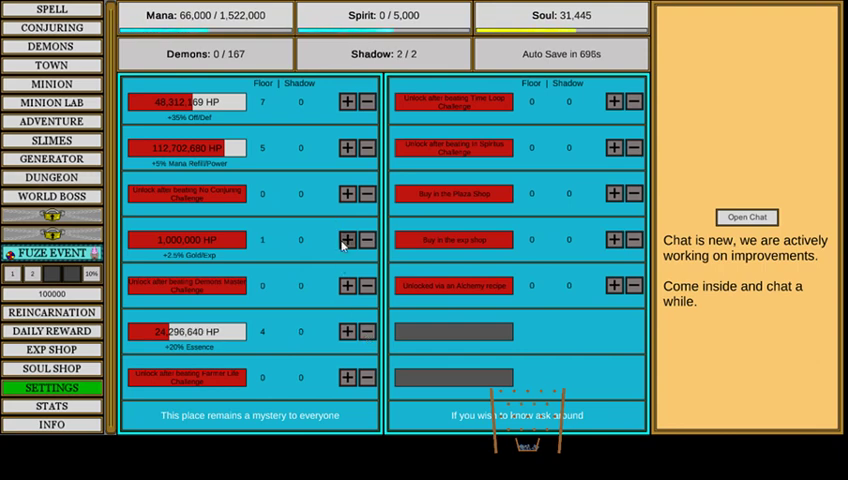
Put the available shadows on the +2.5% Gold/Exp dungeon floor.
left_click(347, 239)
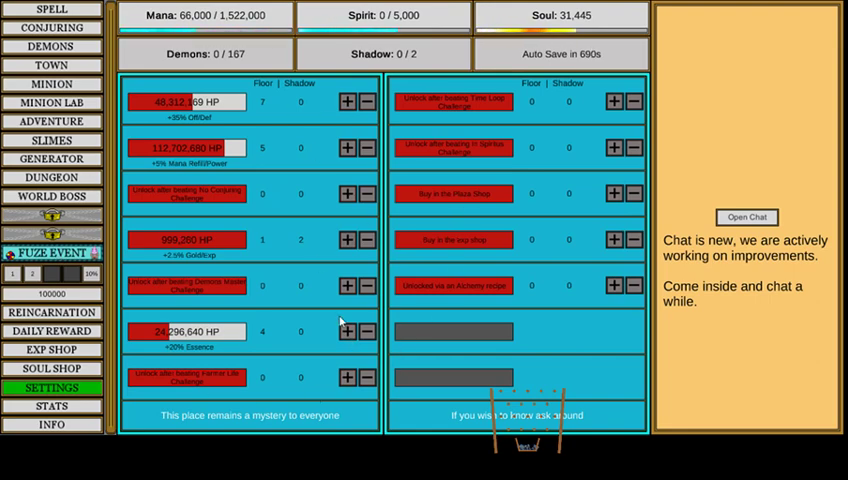
left_click(52, 196)
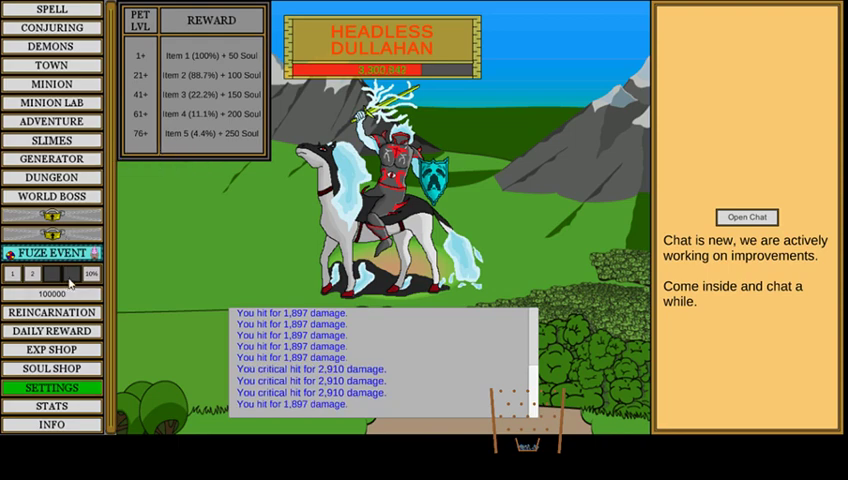
Enter the Fuze event beach, send the minion on another day off, then go to the daily reward calendar.
left_click(52, 252)
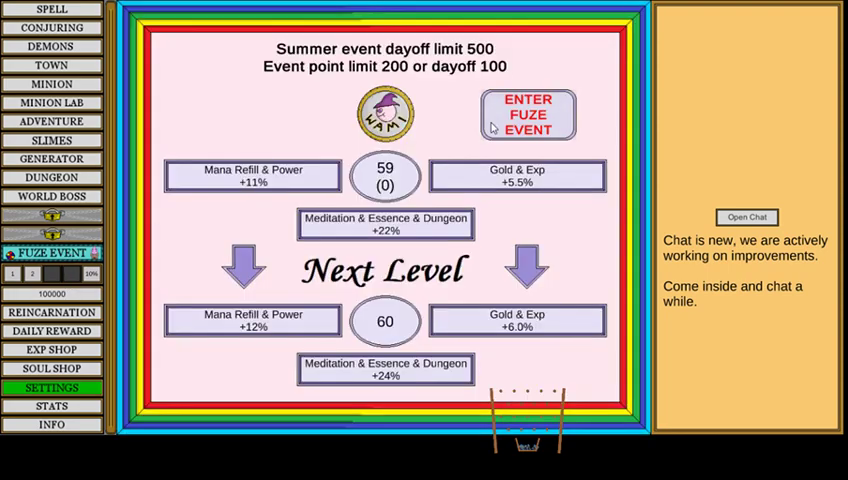
left_click(527, 114)
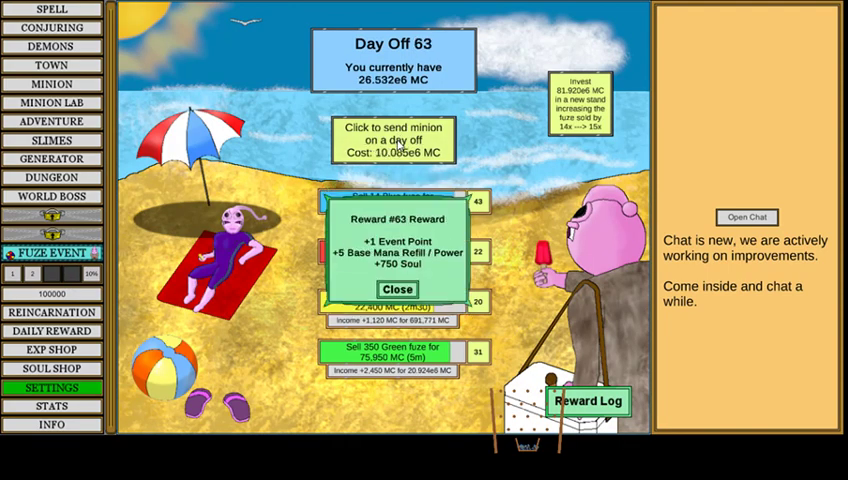
left_click(396, 290)
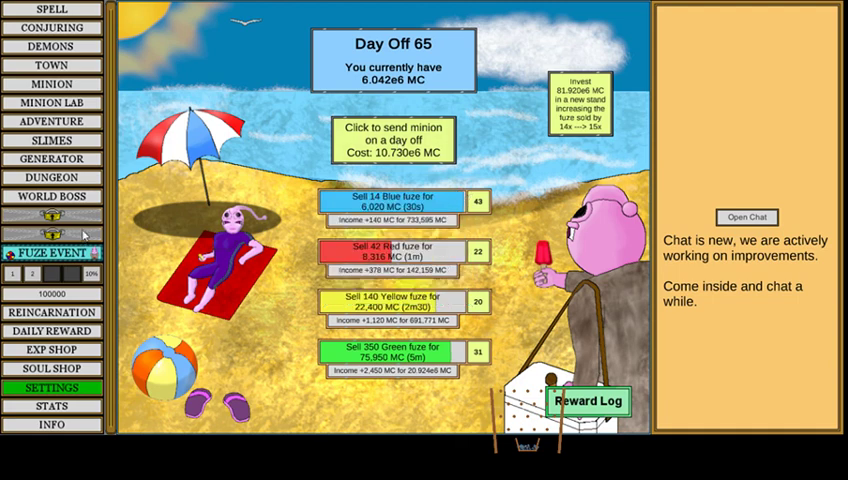
left_click(52, 252)
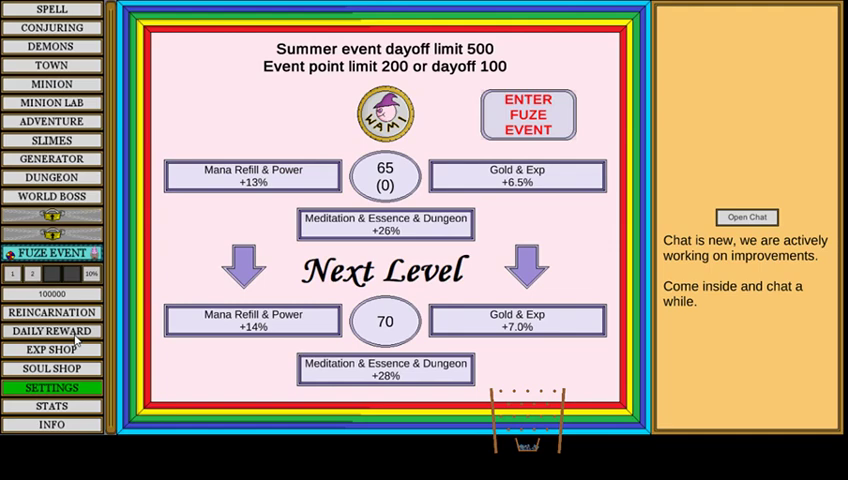
left_click(52, 331)
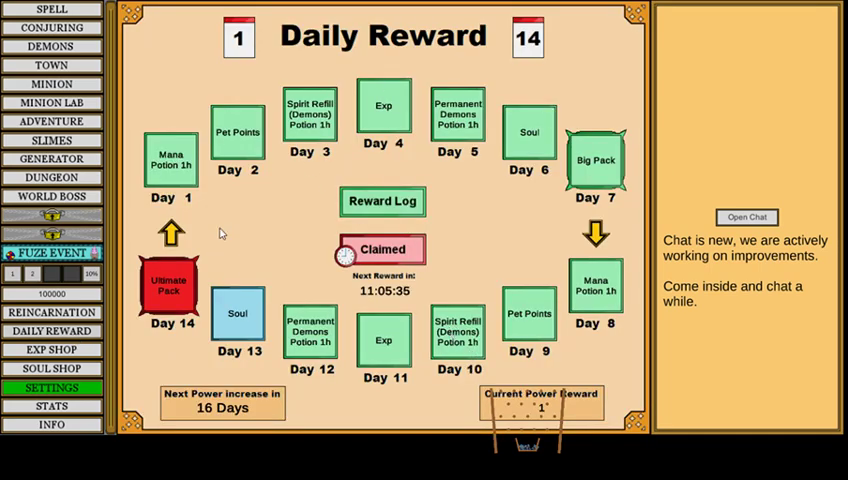
Leave the daily reward calendar for the EXP shop's mana upgrades.
left_click(51, 349)
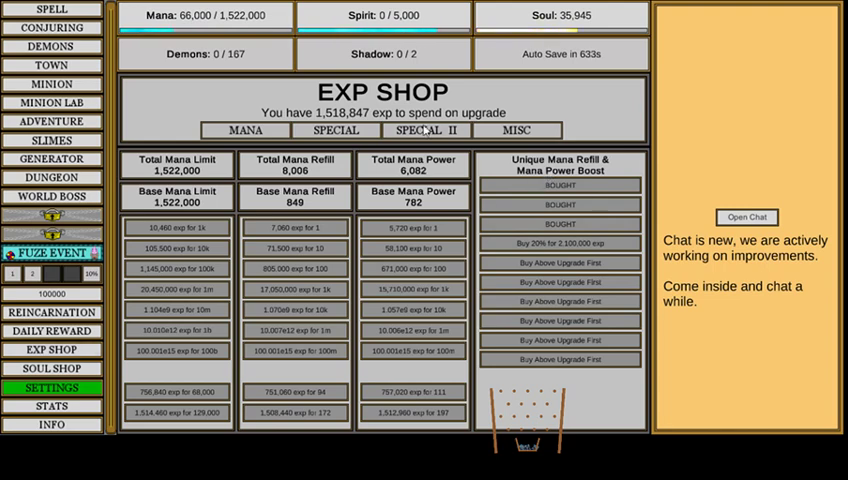
Show the EXP shop's Special unlocks such as Mana Speed and Museum Slot +1.
left_click(336, 130)
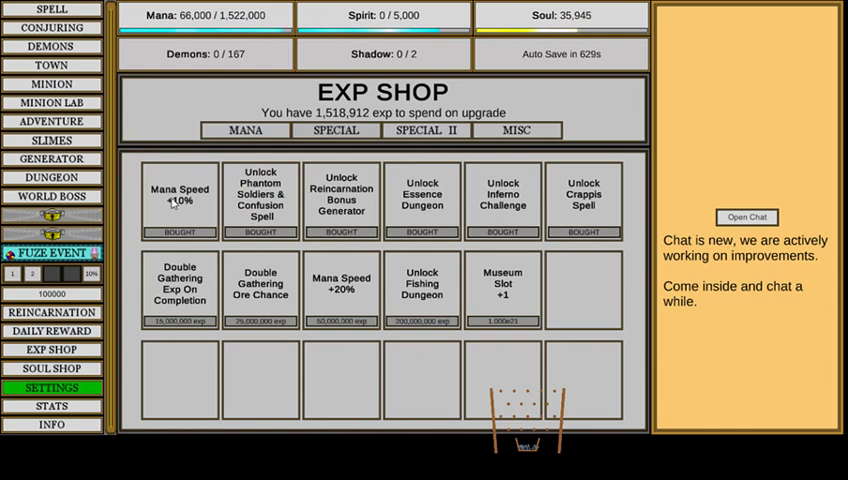
mouse_move(270, 183)
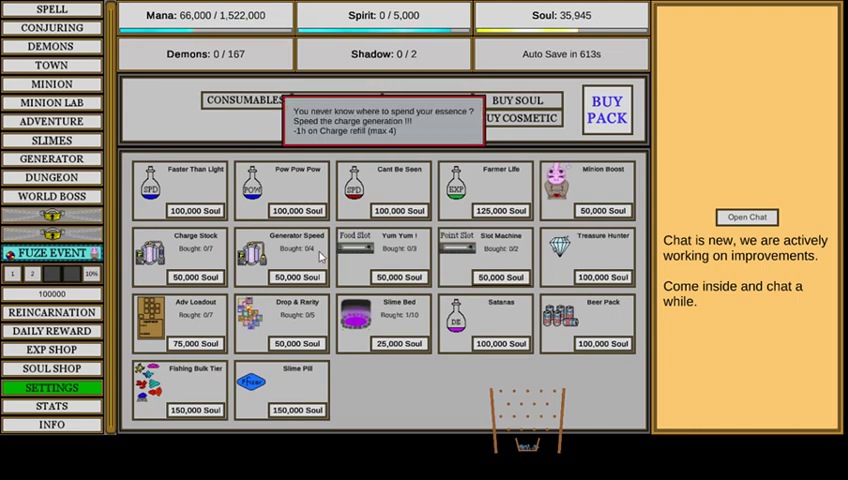
mouse_move(294, 331)
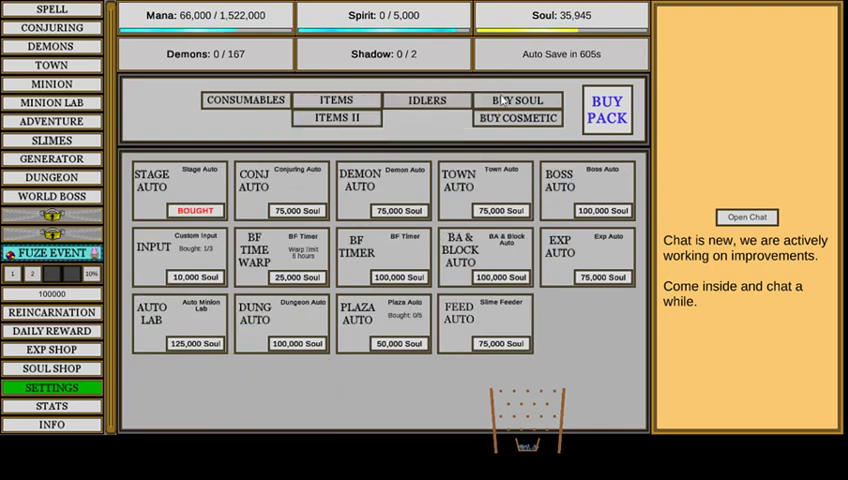
Browse the paid minion skins for sale in the soul shop's cosmetic list.
left_click(517, 100)
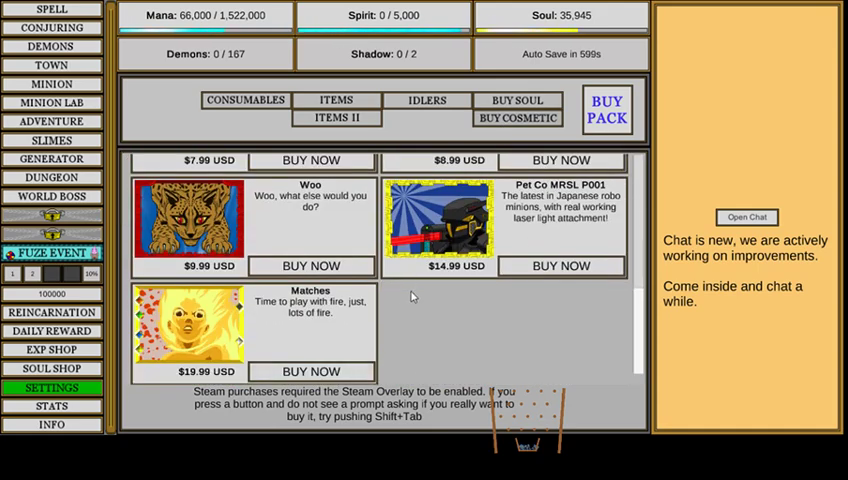
scroll("down", 3)
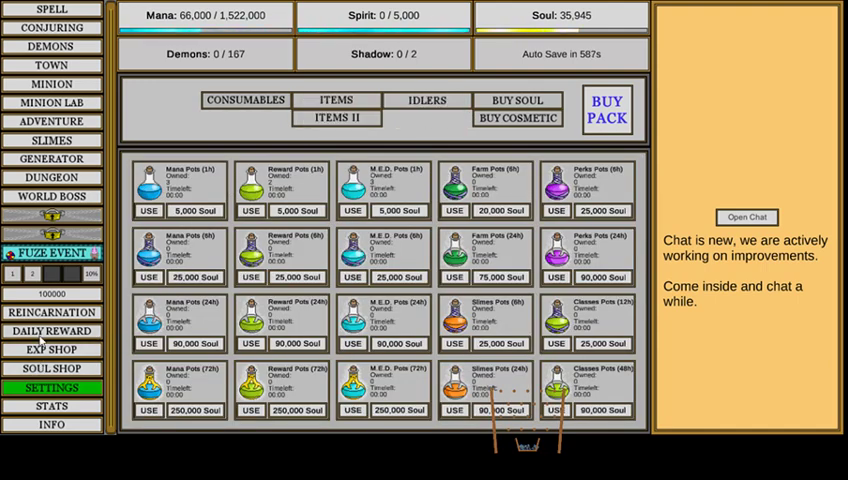
Go to the reincarnation overview comparing the current 0.00% bonus with the next one.
left_click(51, 312)
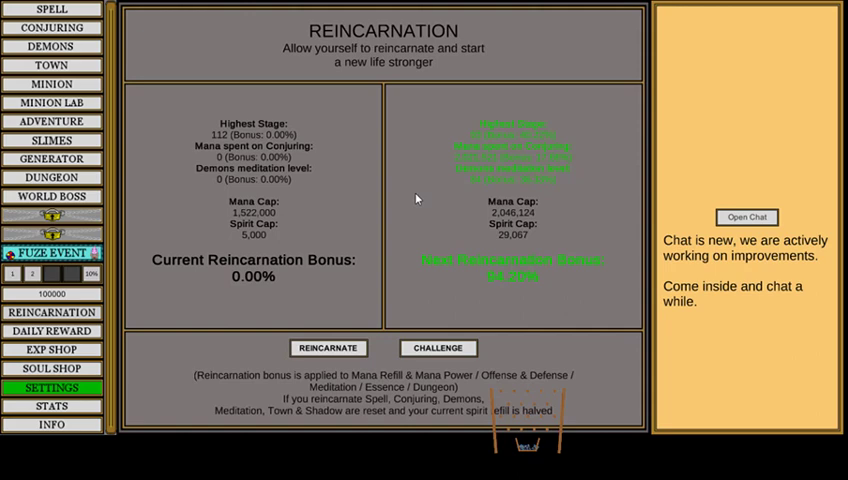
mouse_move(448, 166)
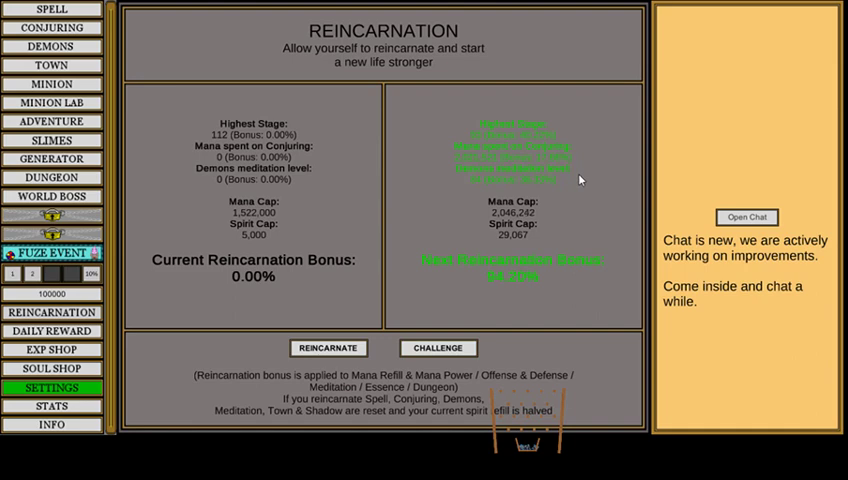
Review the First Step challenge's tasks and rewards and a locked challenge's unlock requirement.
left_click(438, 348)
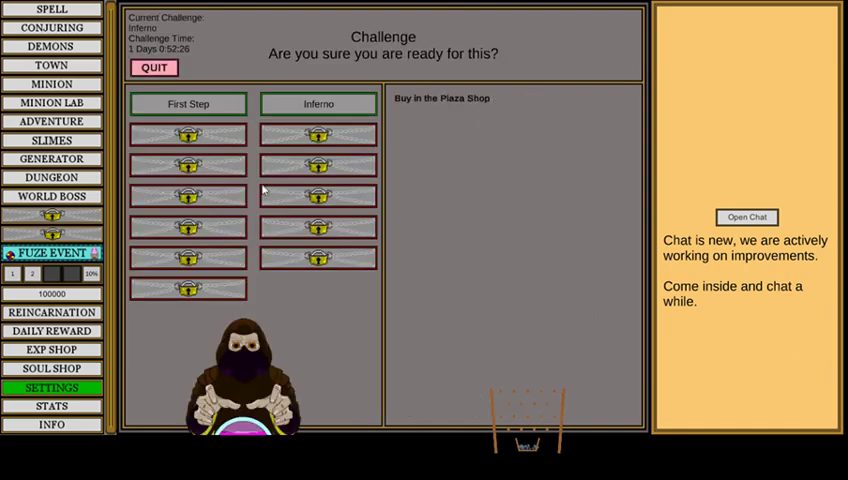
left_click(187, 103)
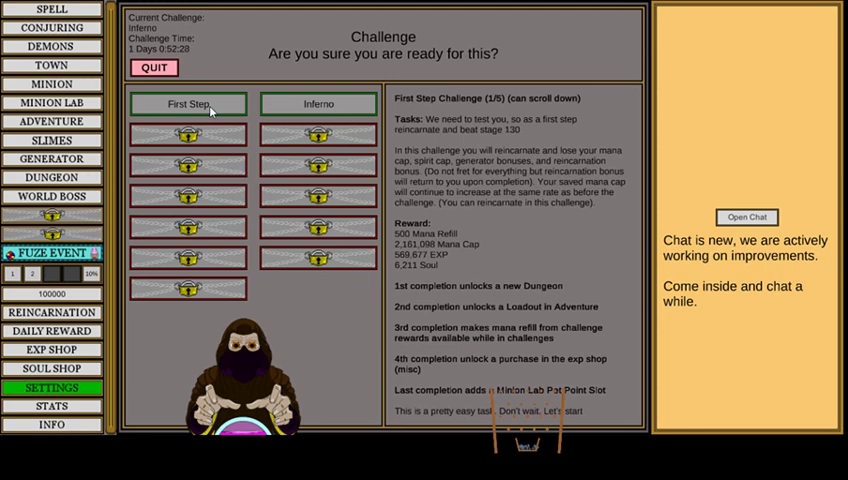
left_click(317, 104)
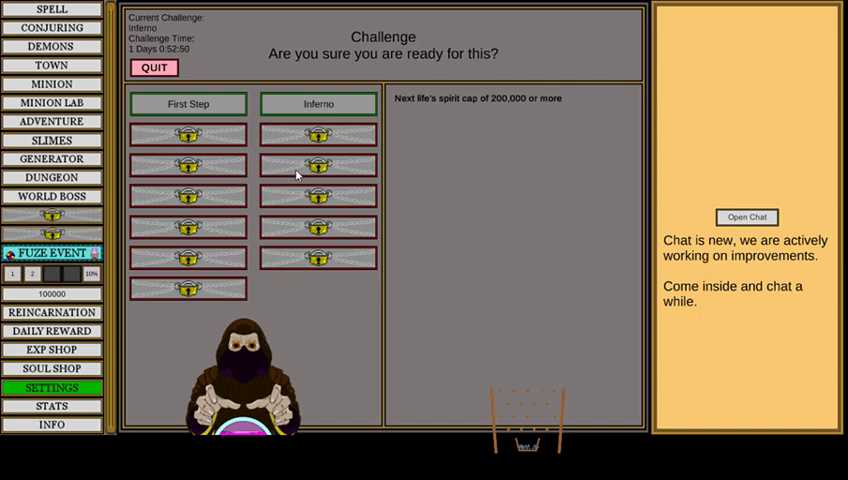
mouse_move(187, 195)
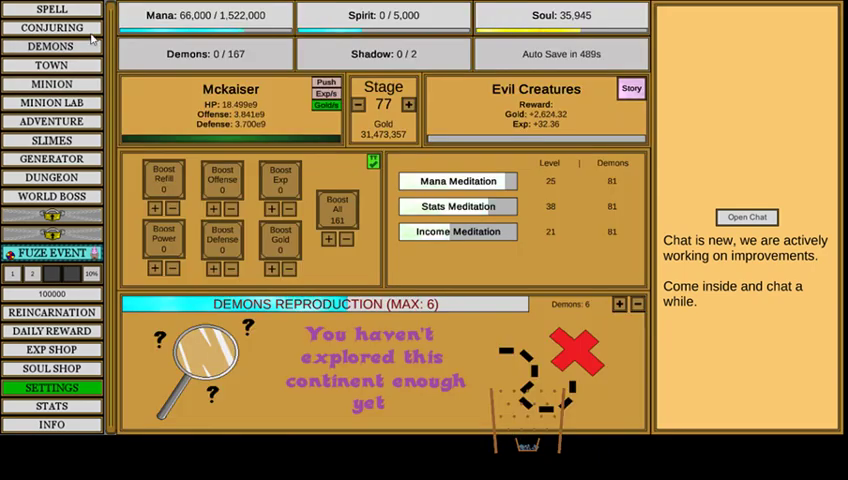
Show the spell list with Abraca and Hocus at level 18.
left_click(51, 9)
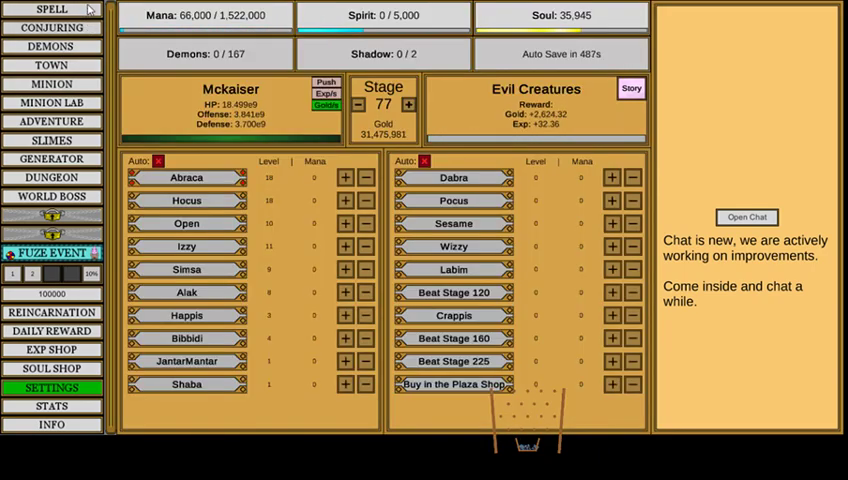